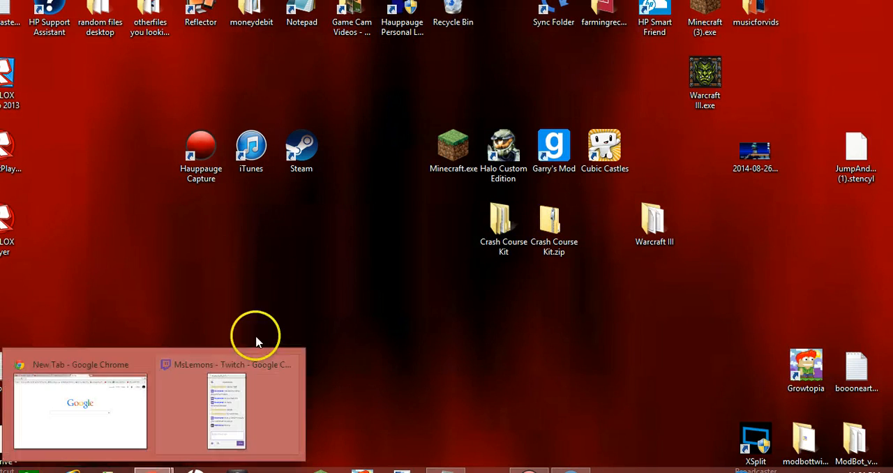
Reach the ModBot project website via a 'modbot for' address-bar search
click(79, 411)
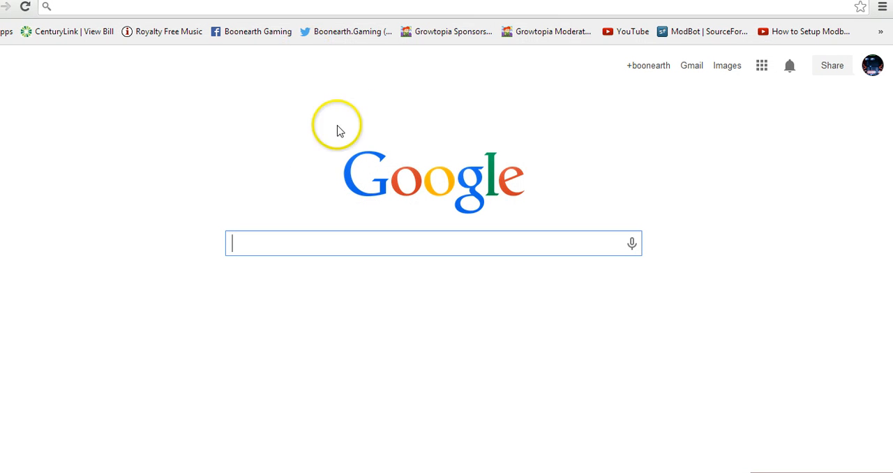
mouse_move(314, 190)
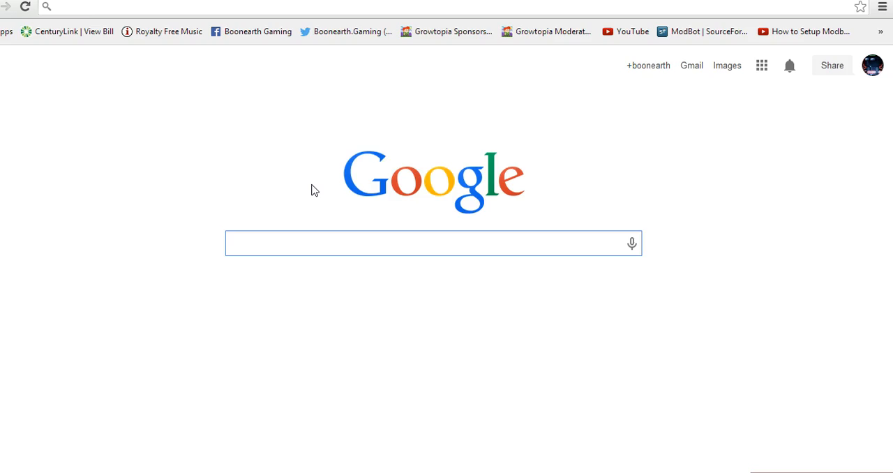
text(modbot for)
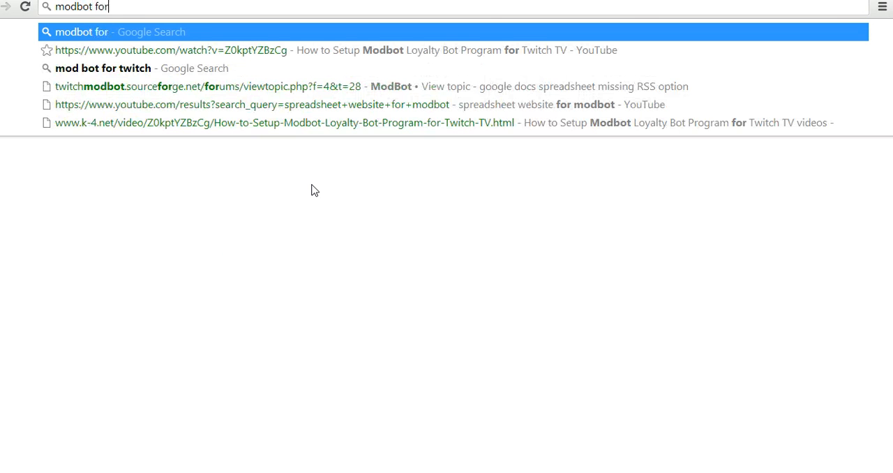
click(103, 67)
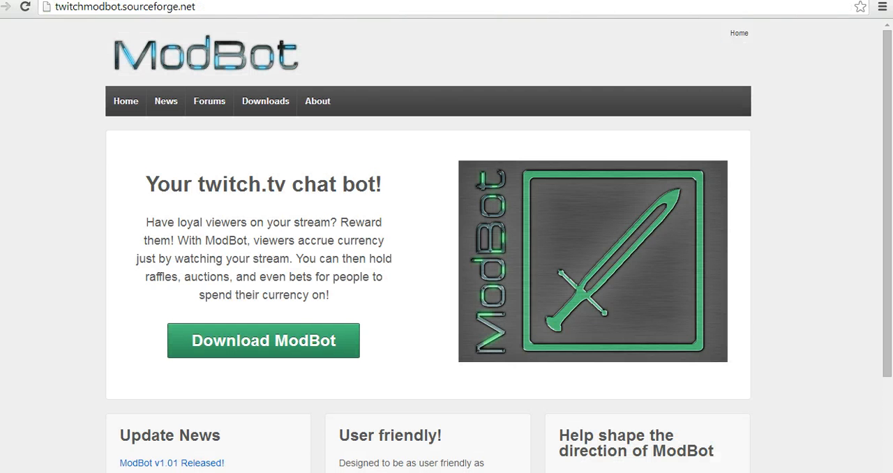
scroll(down, 3)
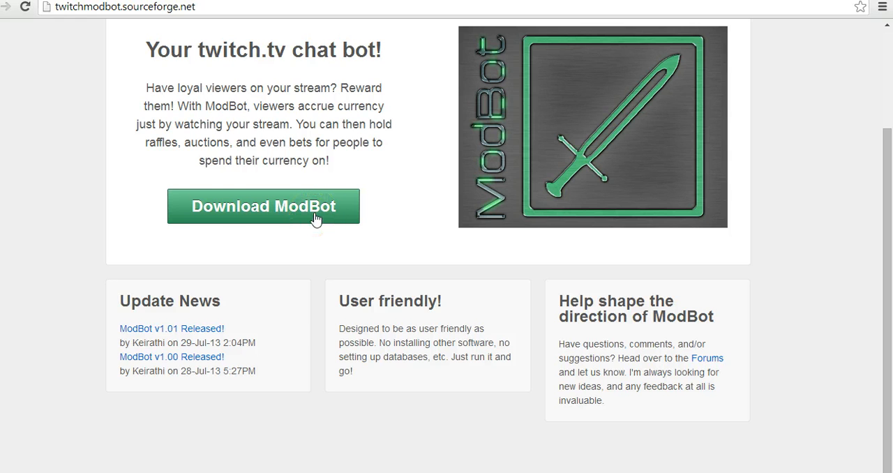
scroll(up, 3)
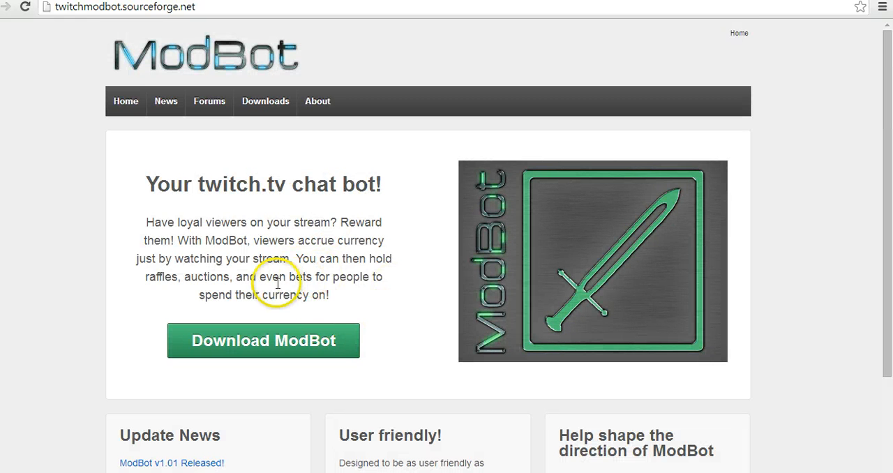
mouse_move(313, 292)
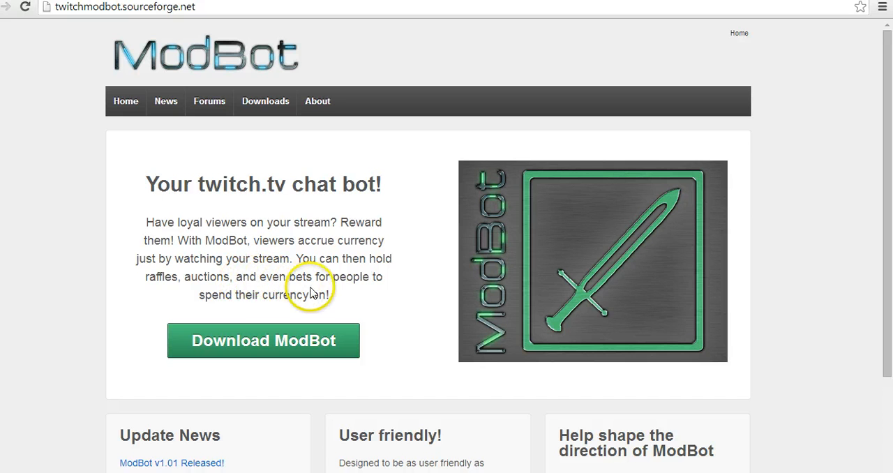
mouse_move(329, 296)
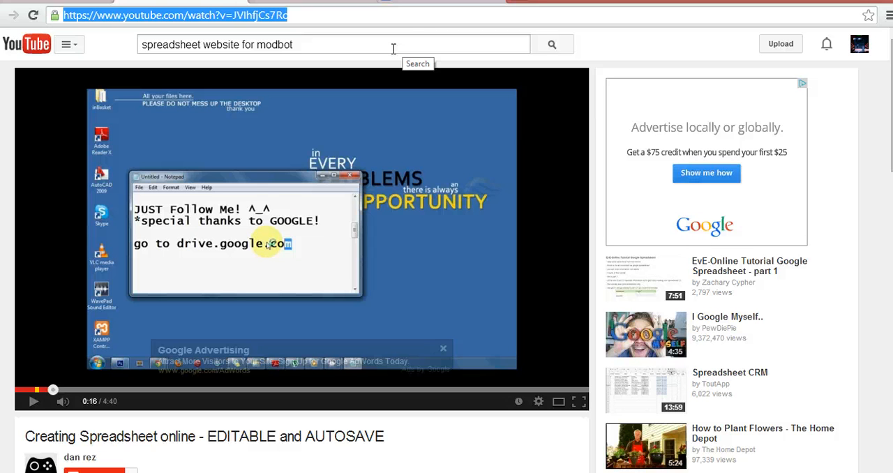
mouse_move(256, 148)
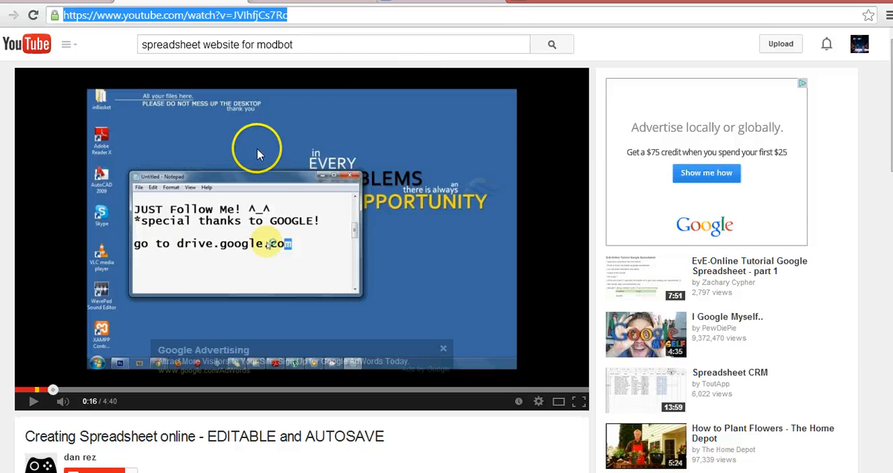
Search YouTube for 'modbot setup' and open the Modbot loyalty bot setup tutorial video
scroll(down, 3)
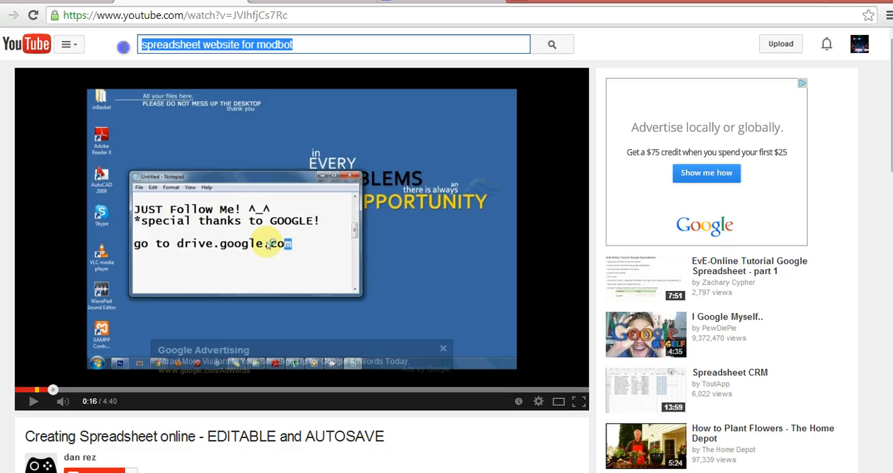
text(mod)
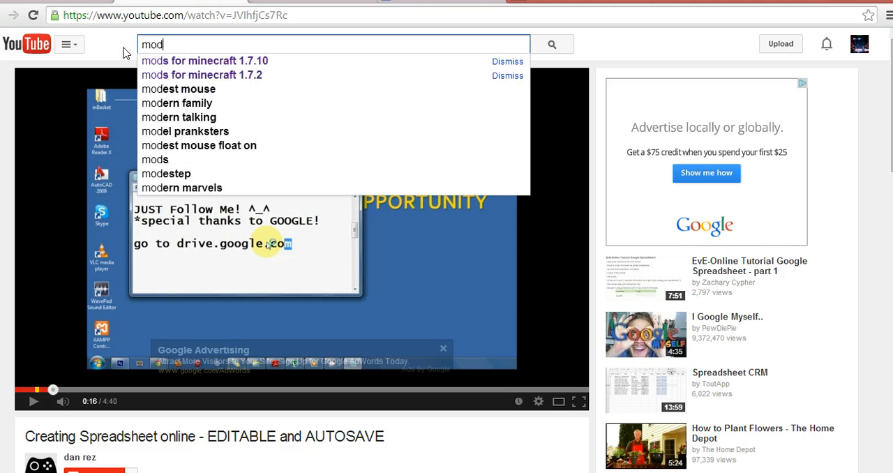
text(bot setup)
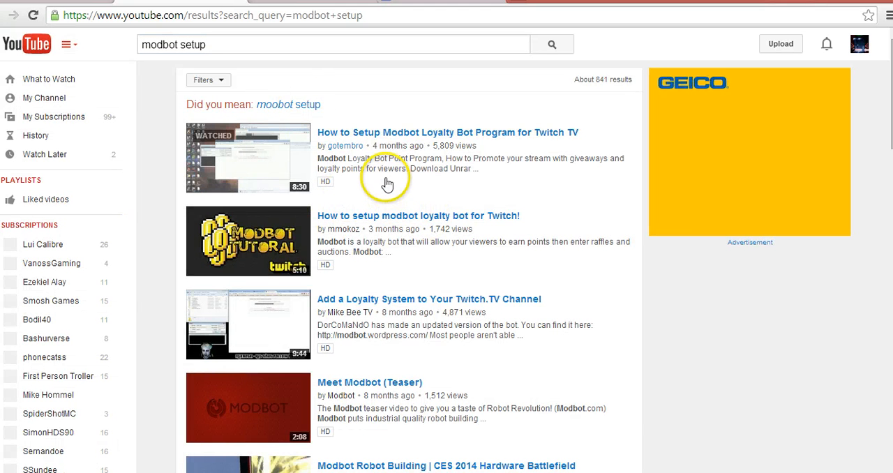
click(419, 131)
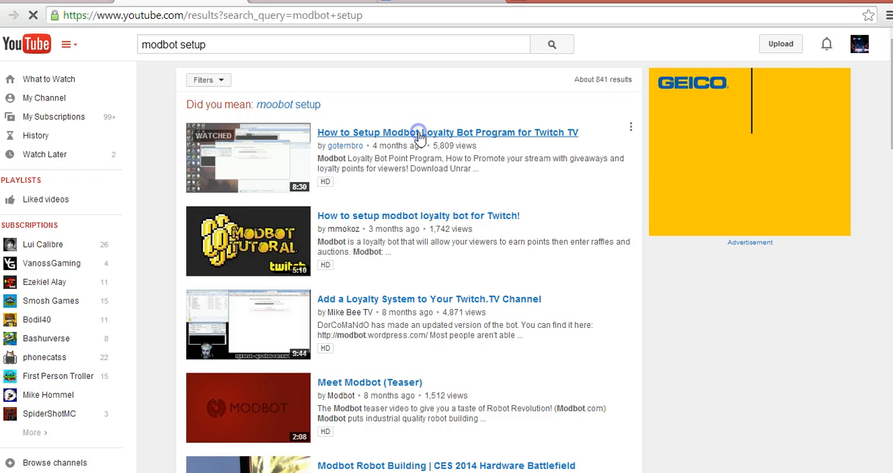
click(447, 132)
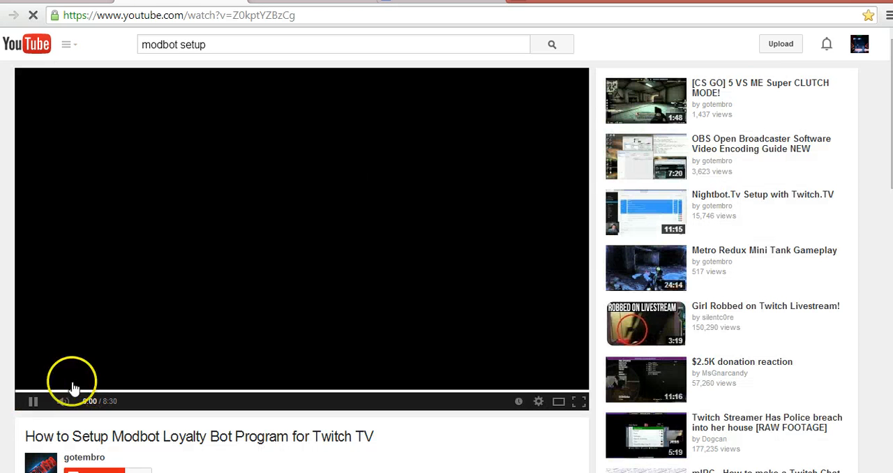
Pause the tutorial video and the advert that started playing
click(32, 402)
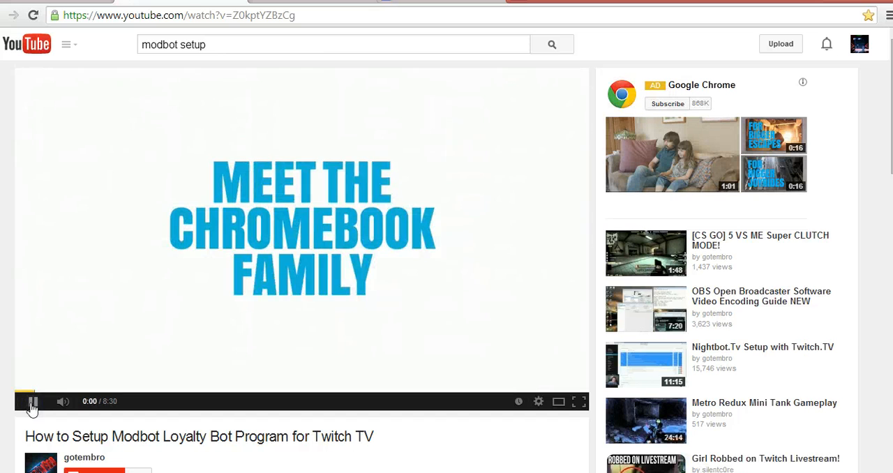
click(34, 402)
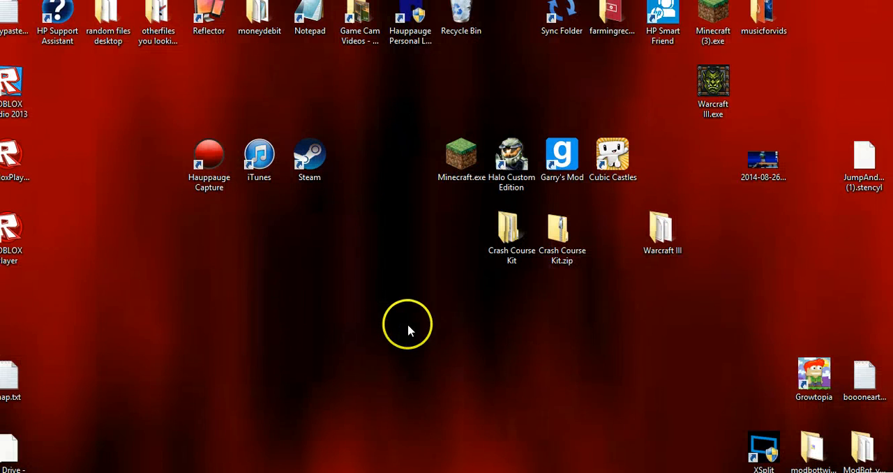
mouse_move(312, 450)
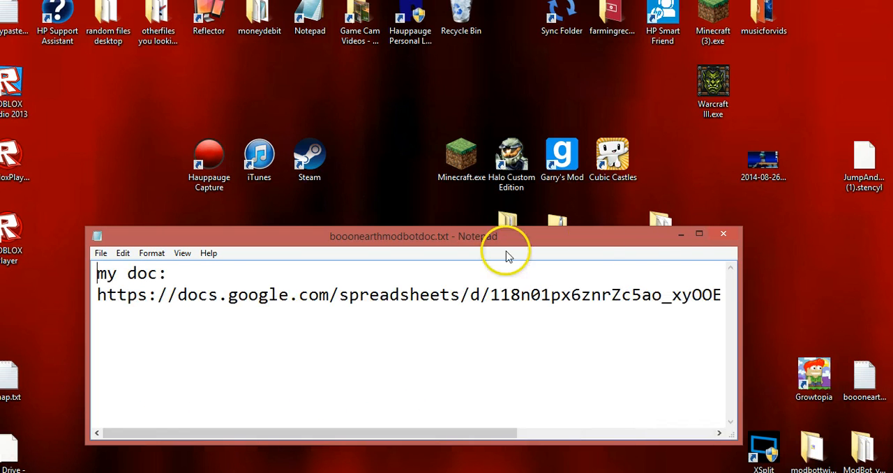
click(723, 234)
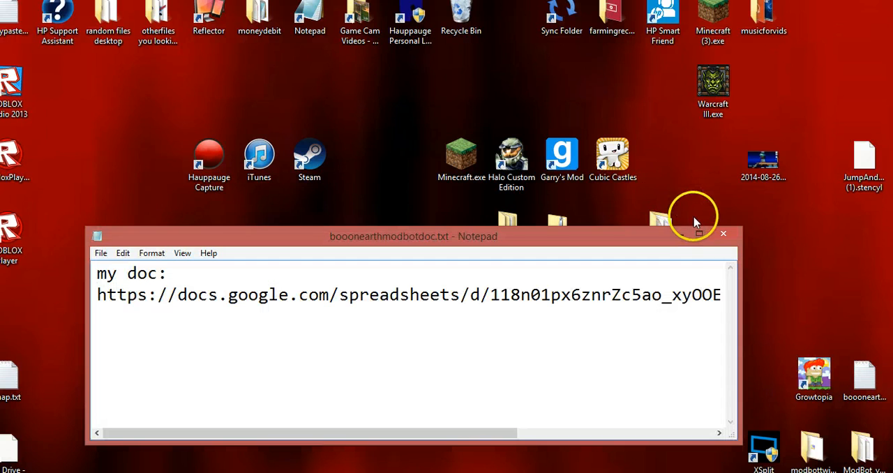
click(723, 233)
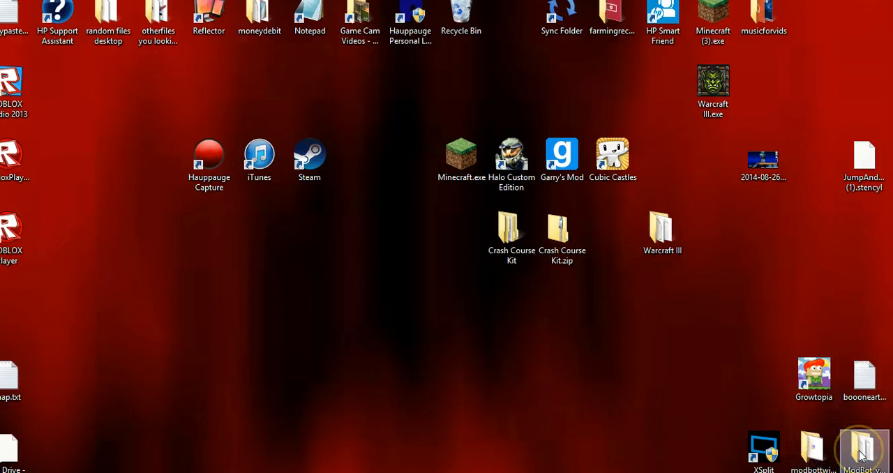
mouse_move(851, 426)
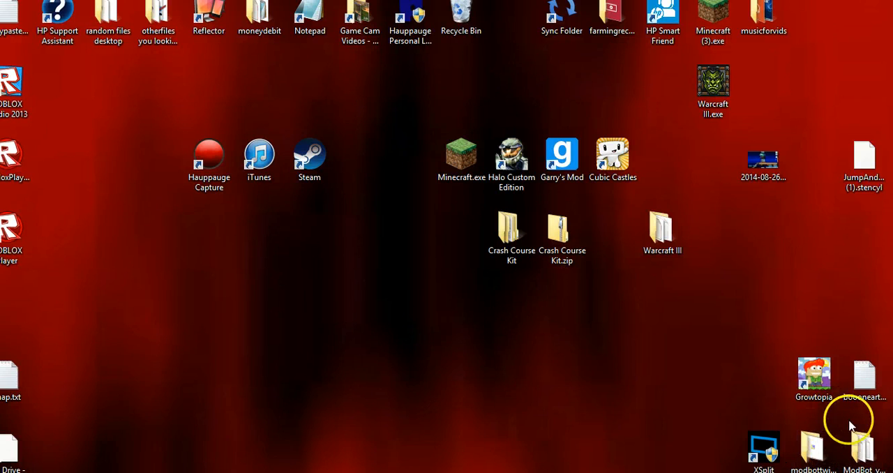
Launch ModBot.exe from the ModBot_v101_windows folder to show its Settings window
double_click(866, 450)
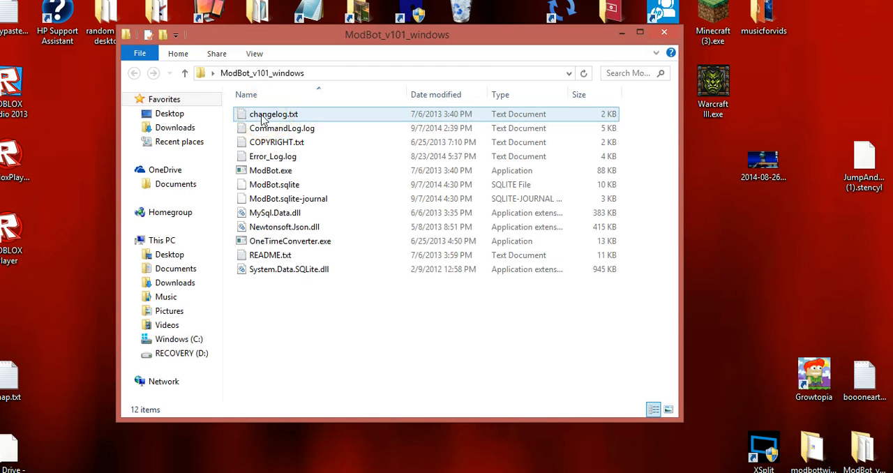
mouse_move(271, 170)
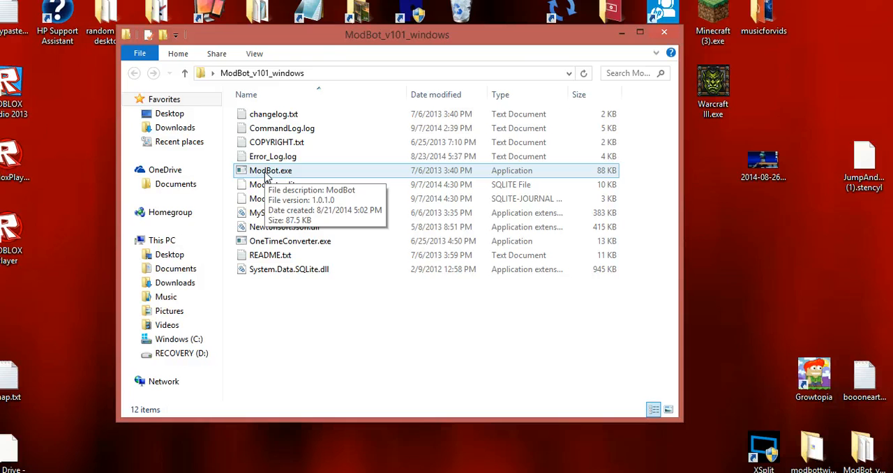
click(271, 170)
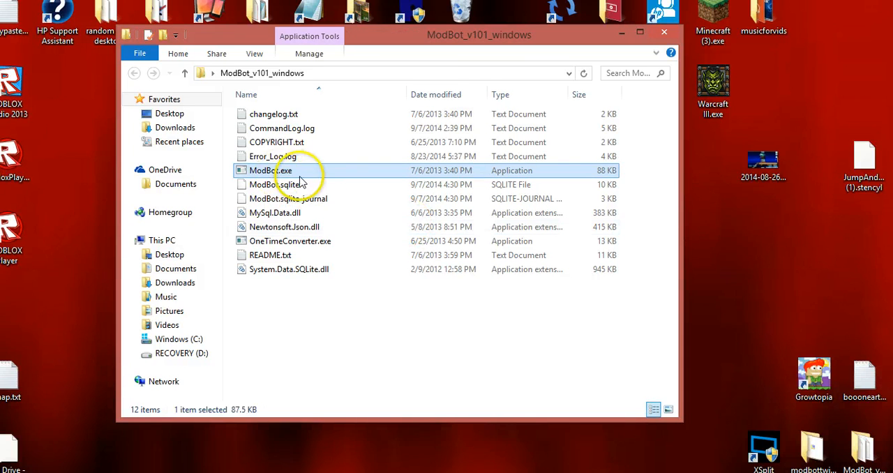
double_click(271, 170)
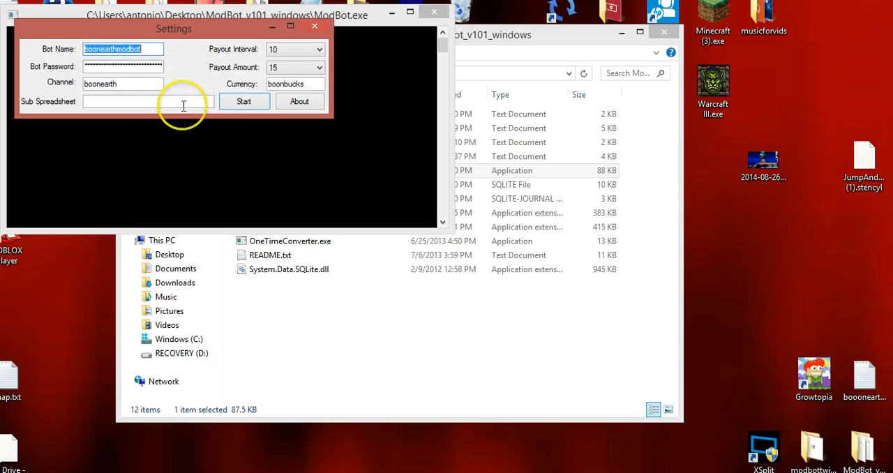
mouse_move(202, 124)
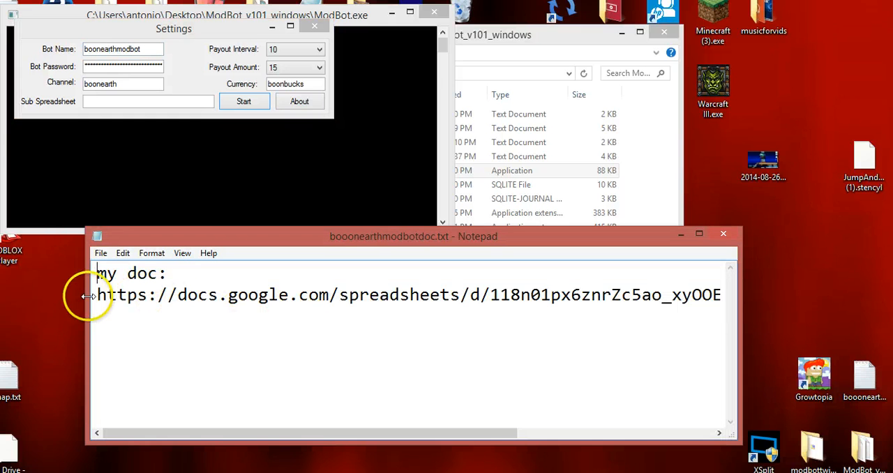
Copy the Google Sheets link from Notepad into Sub Spreadsheet and set Payout Amount to 10
right_click(645, 295)
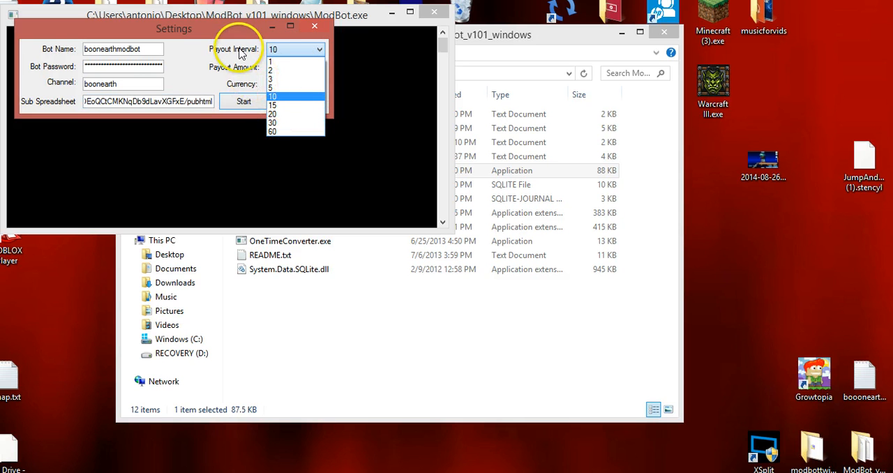
mouse_move(292, 98)
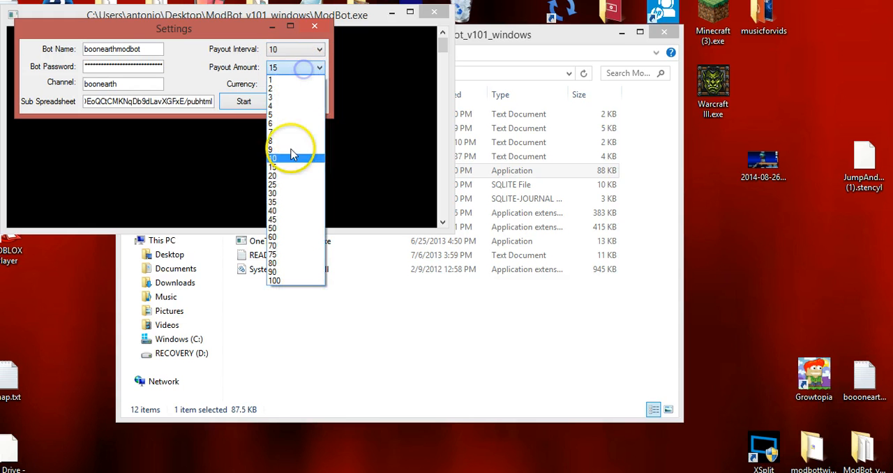
click(274, 279)
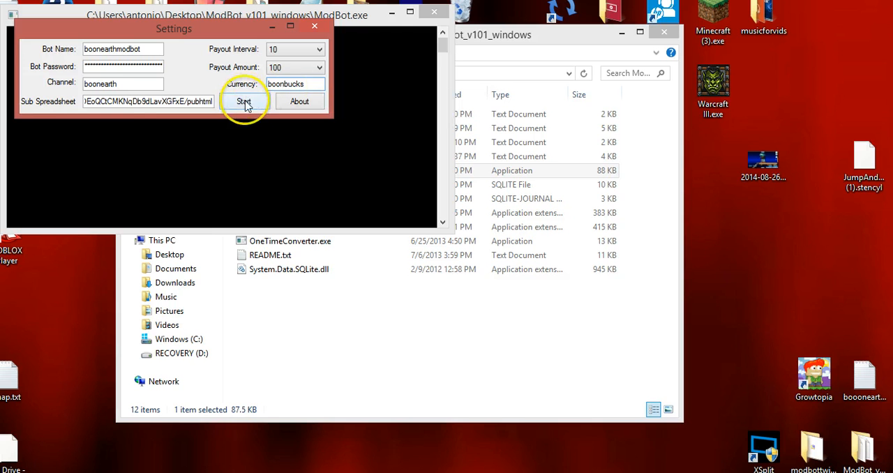
Start the bot so it makes its first connect attempt
click(243, 100)
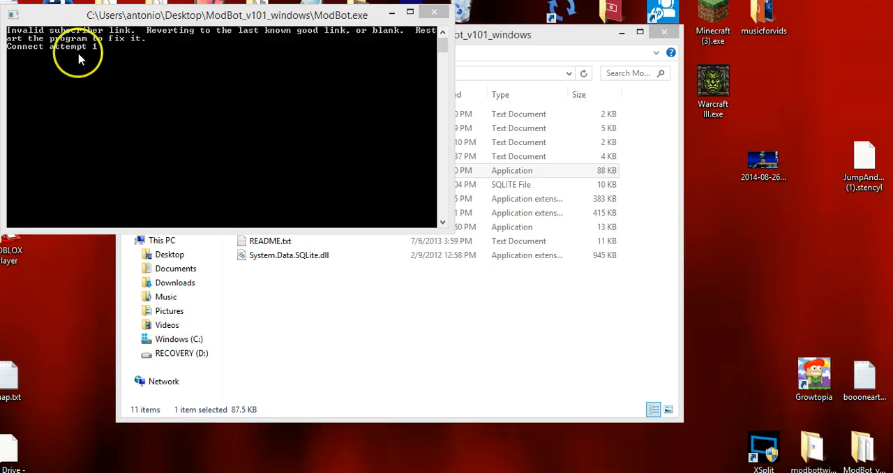
mouse_move(81, 67)
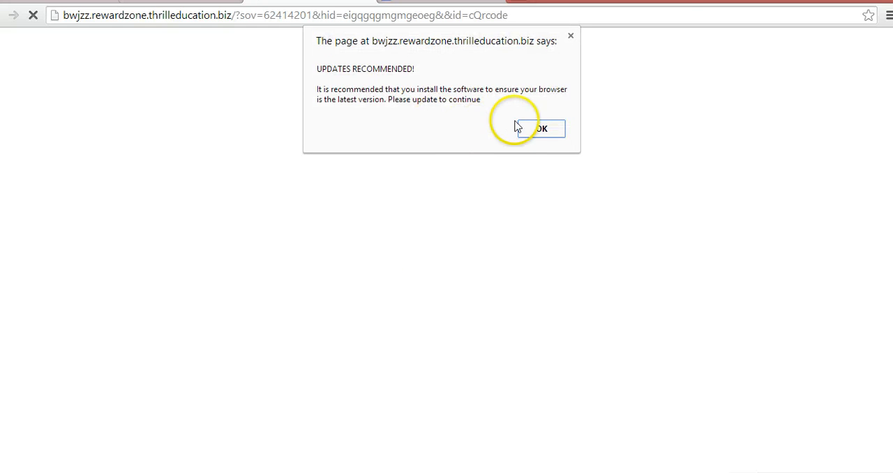
Dismiss the 'Updates recommended' alert and go to twitch.tv
click(542, 129)
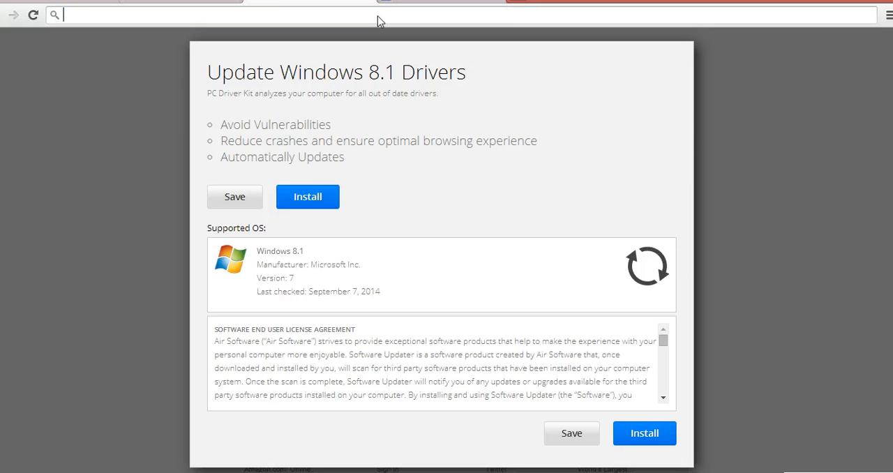
text(twtich.tv)
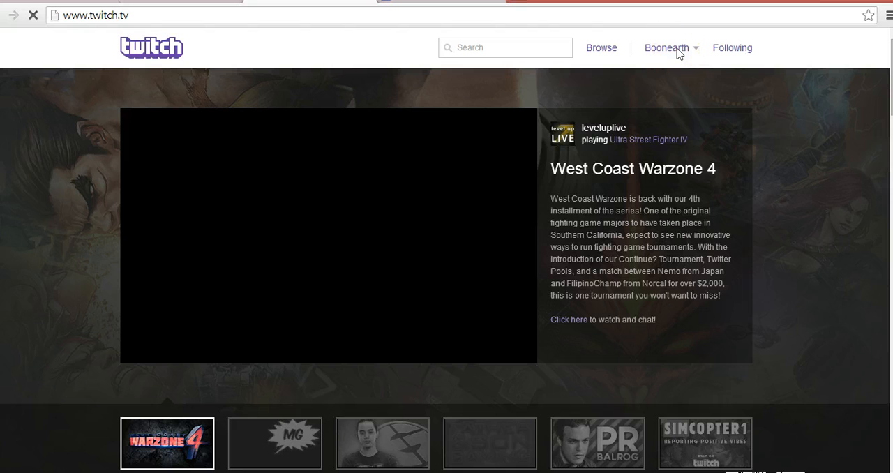
Choose Channel from the account menu to open your own channel page
click(328, 234)
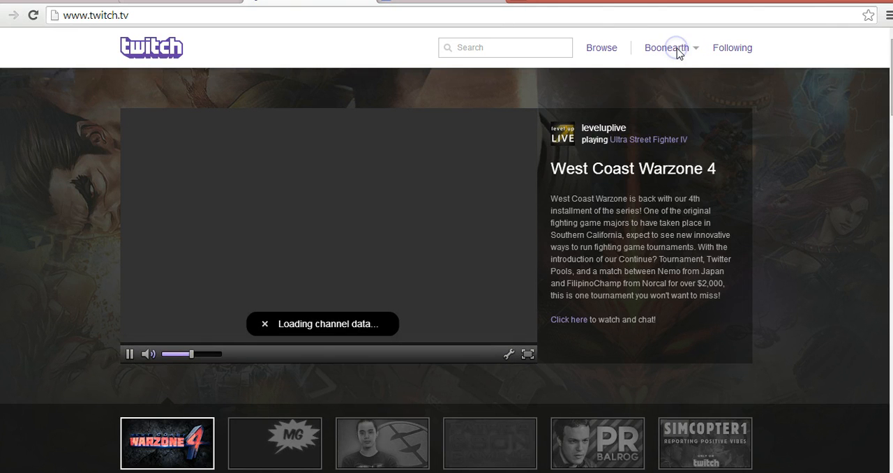
click(667, 48)
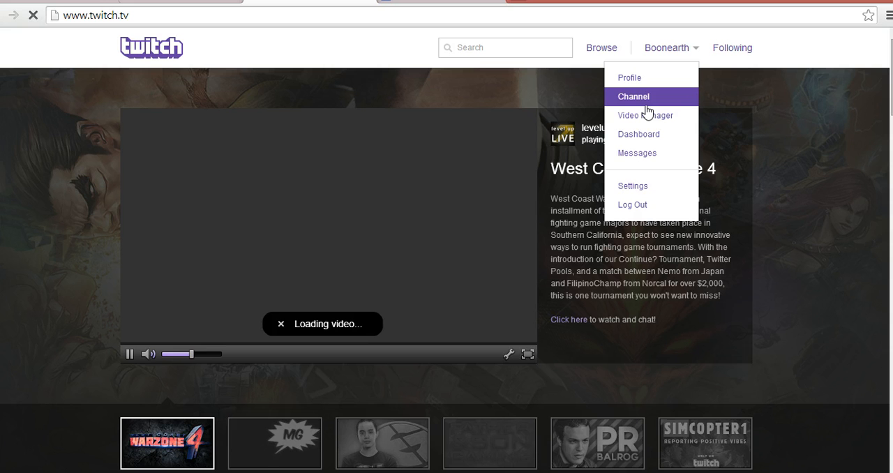
mouse_move(477, 198)
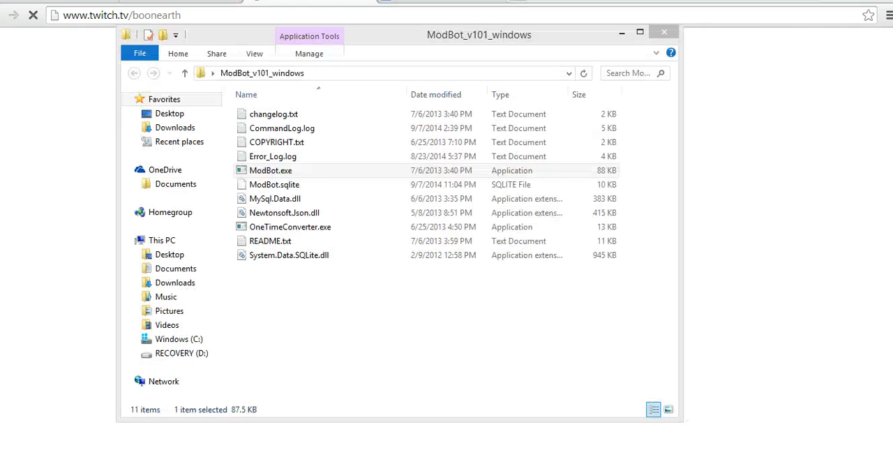
click(271, 240)
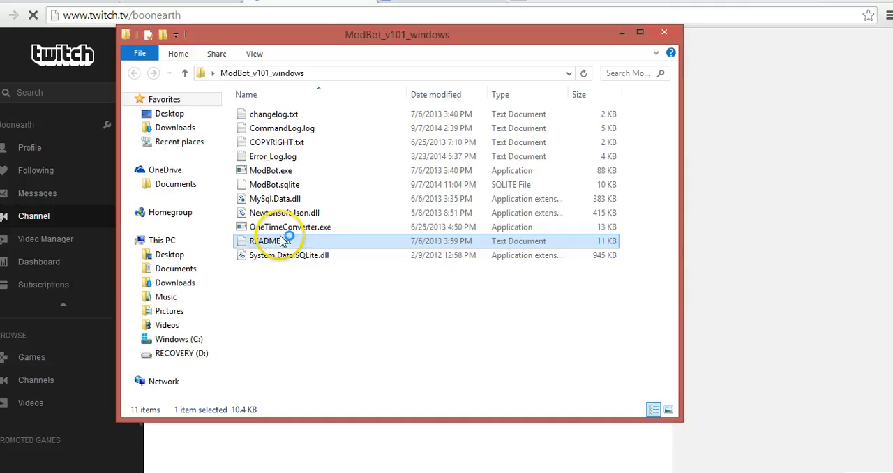
double_click(271, 240)
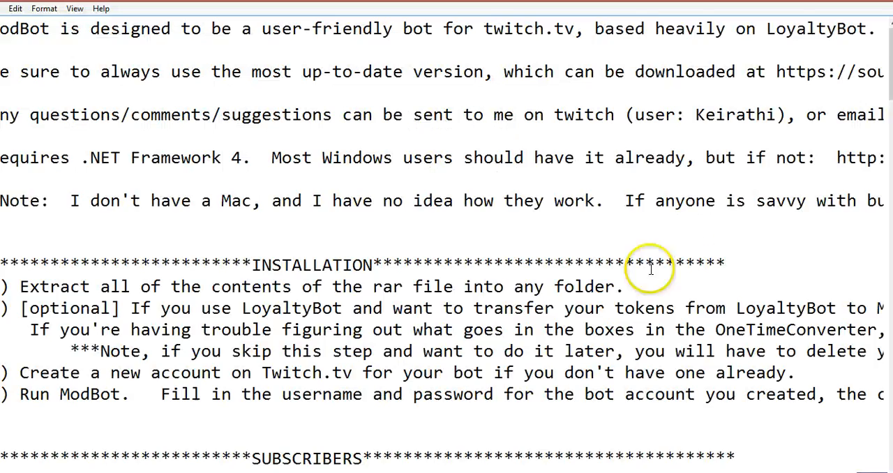
scroll(down, 3)
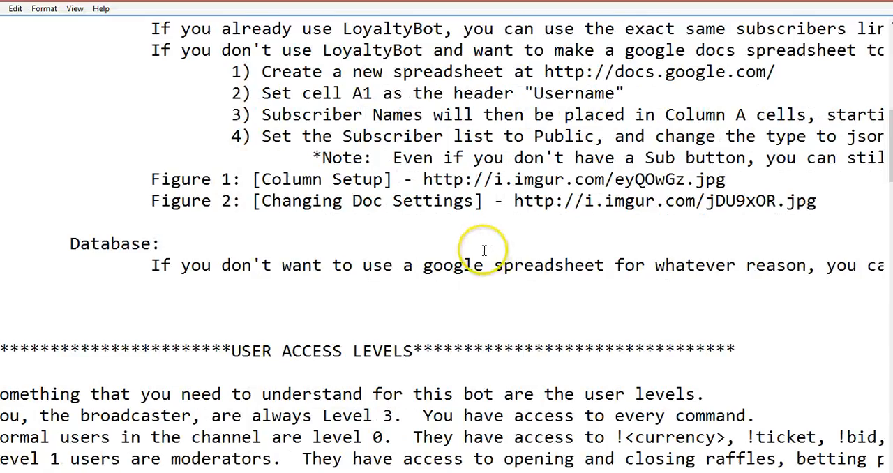
scroll(down, 3)
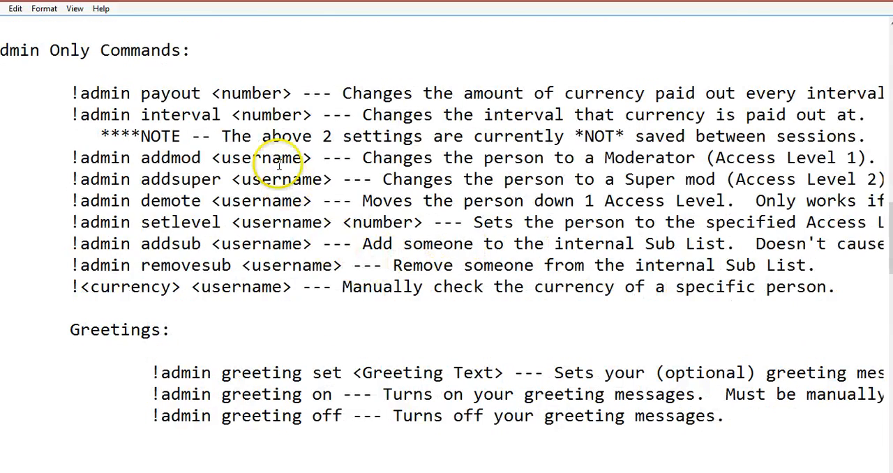
mouse_move(224, 268)
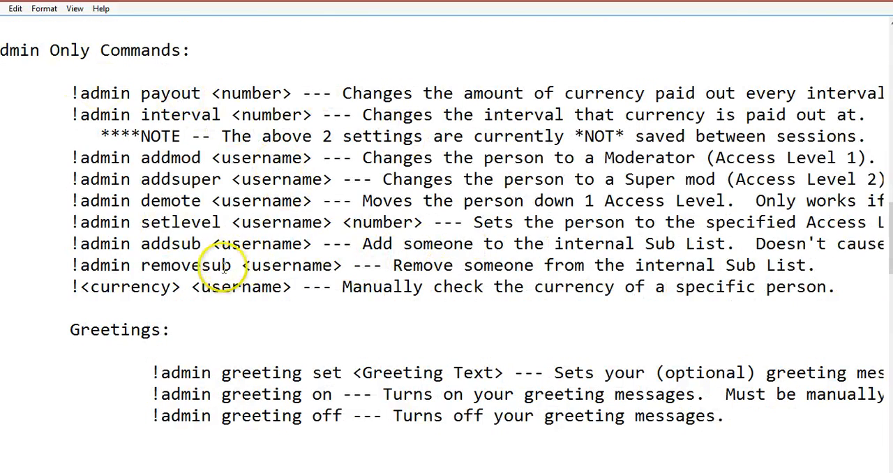
scroll(down, 3)
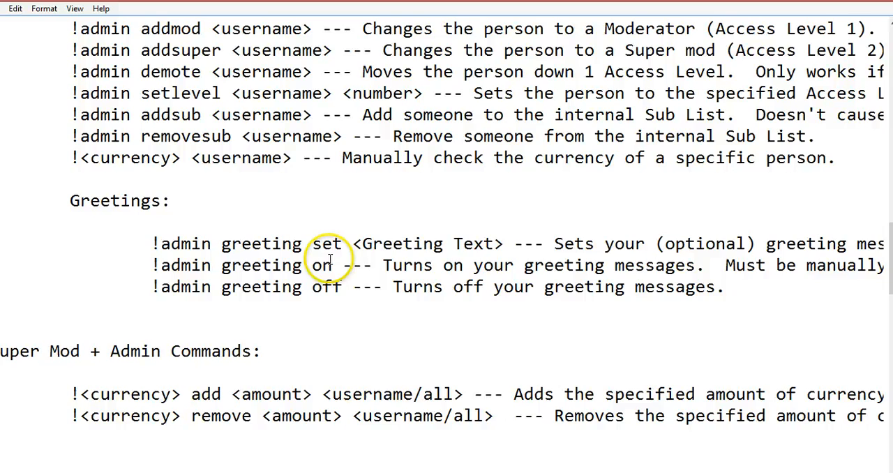
scroll(down, 3)
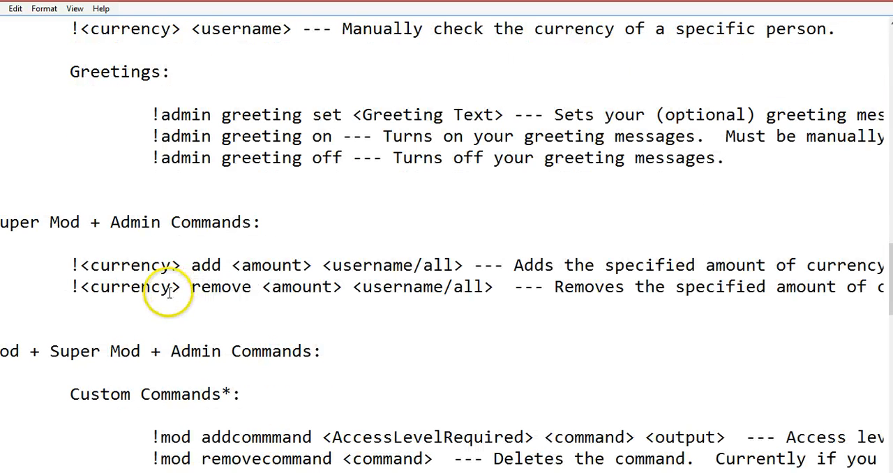
mouse_move(83, 287)
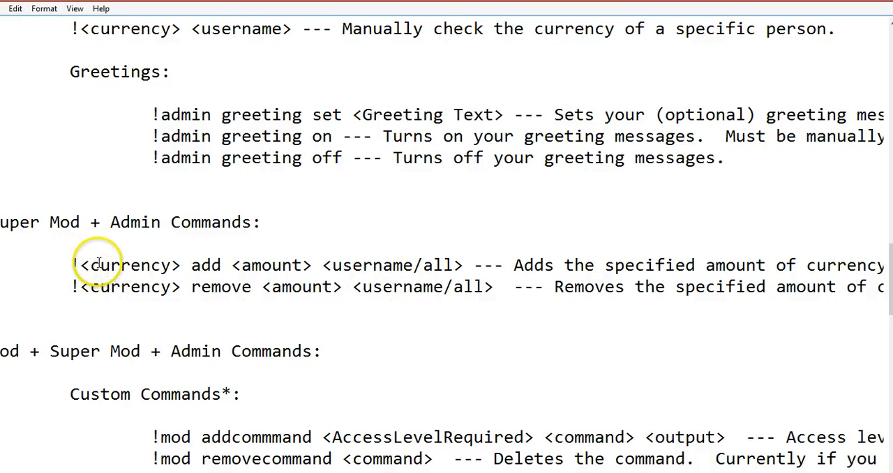
mouse_move(444, 266)
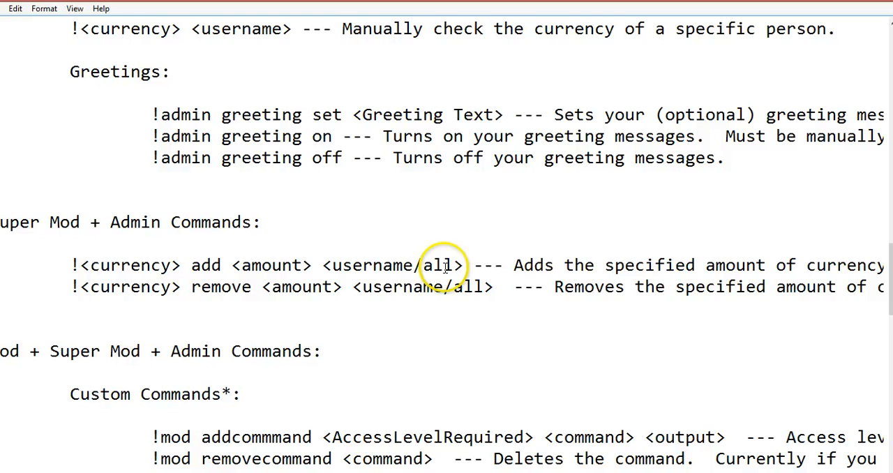
scroll(down, 3)
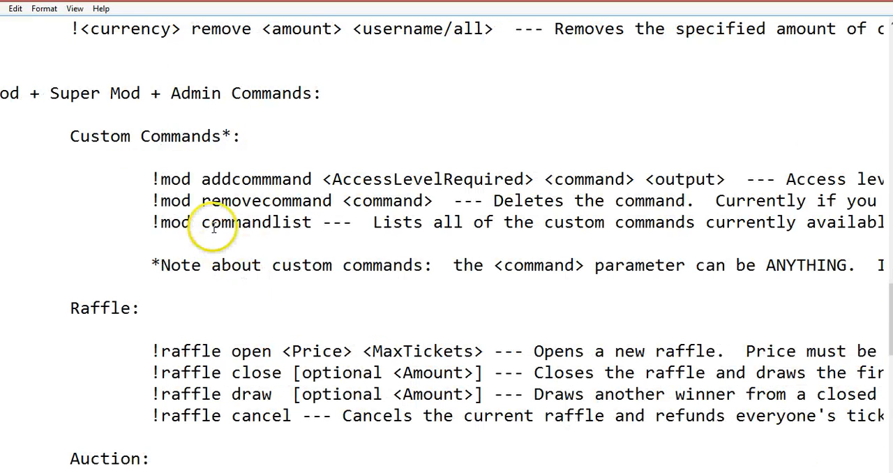
scroll(down, 3)
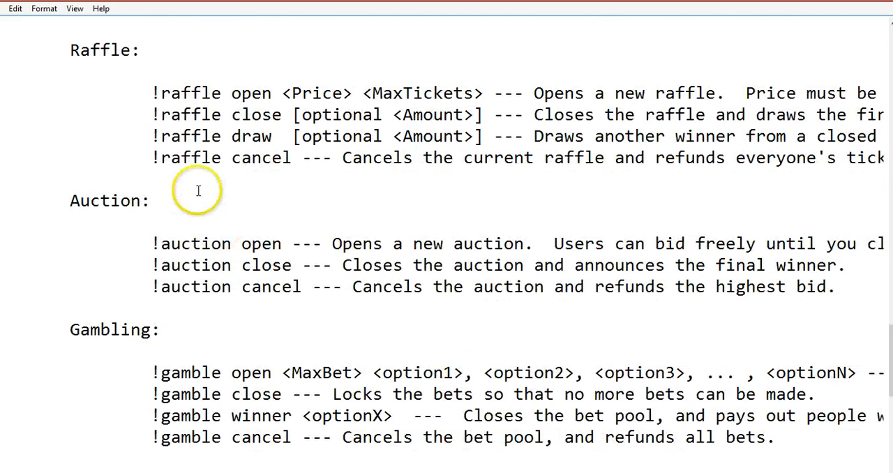
mouse_move(360, 109)
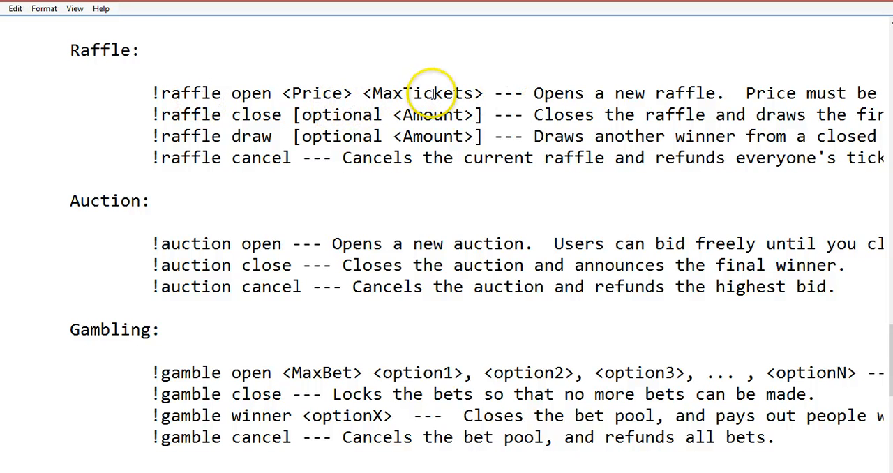
scroll(down, 3)
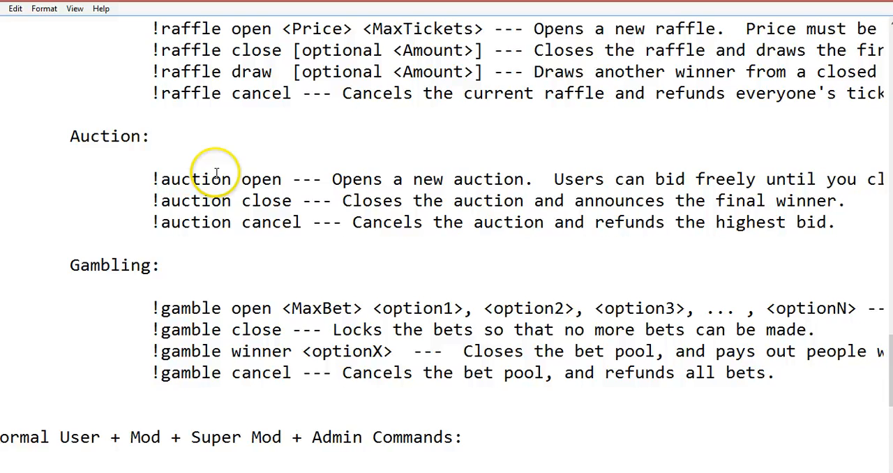
scroll(down, 3)
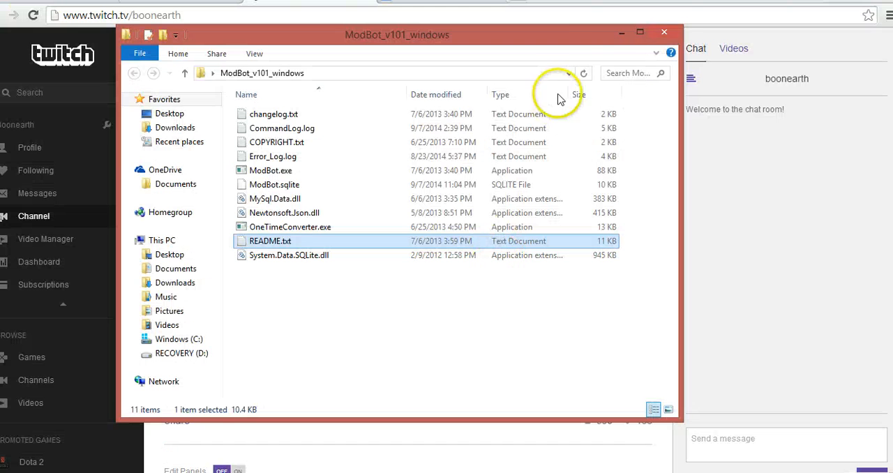
Send '!boonbucks add 2000 all' in the channel chat to give everyone 2000 boonbucks
click(665, 32)
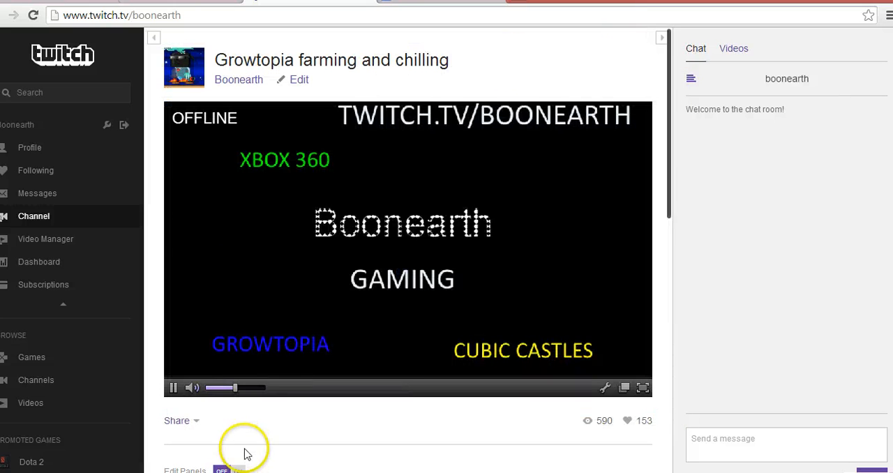
mouse_move(719, 376)
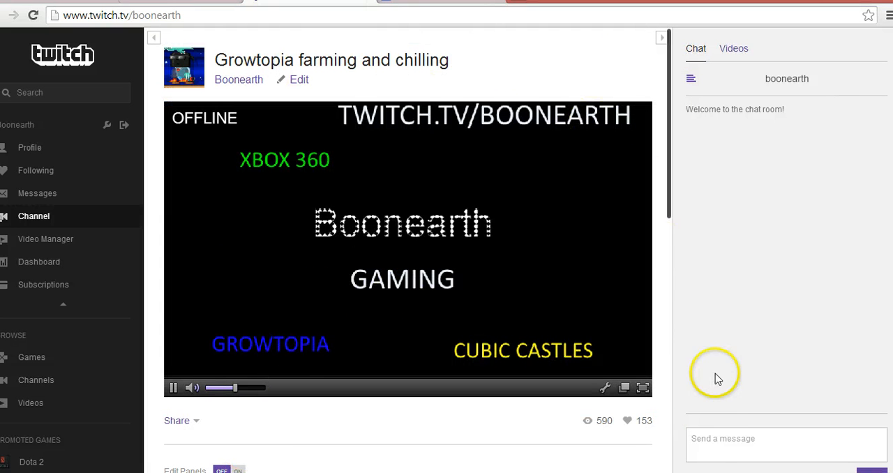
click(788, 443)
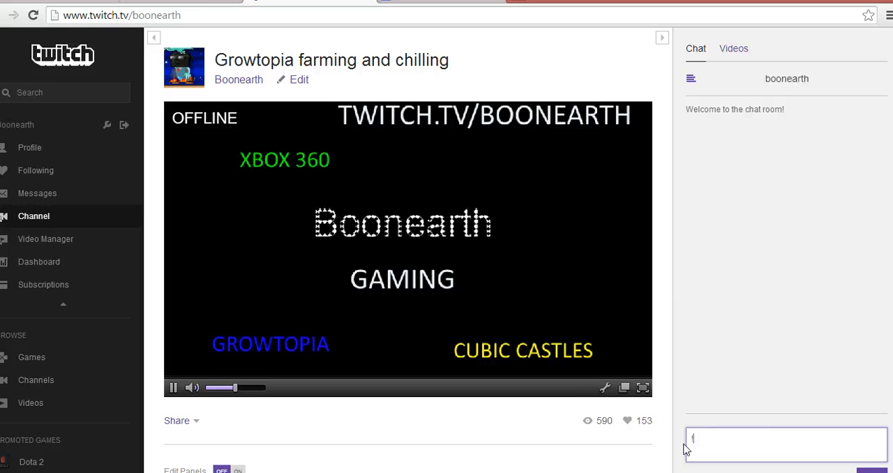
text(!boonbucks)
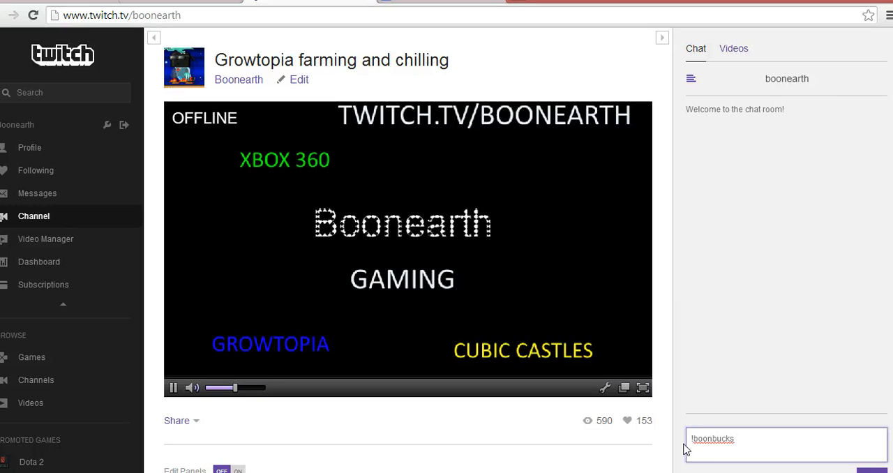
text(add)
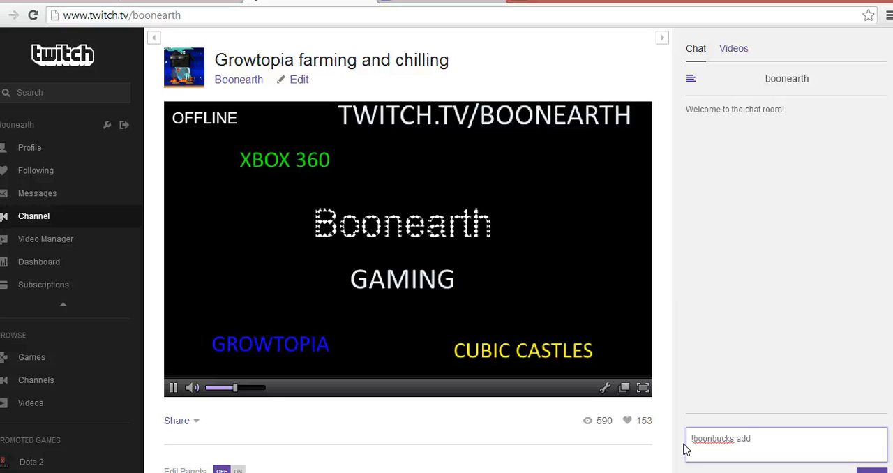
text(2000)
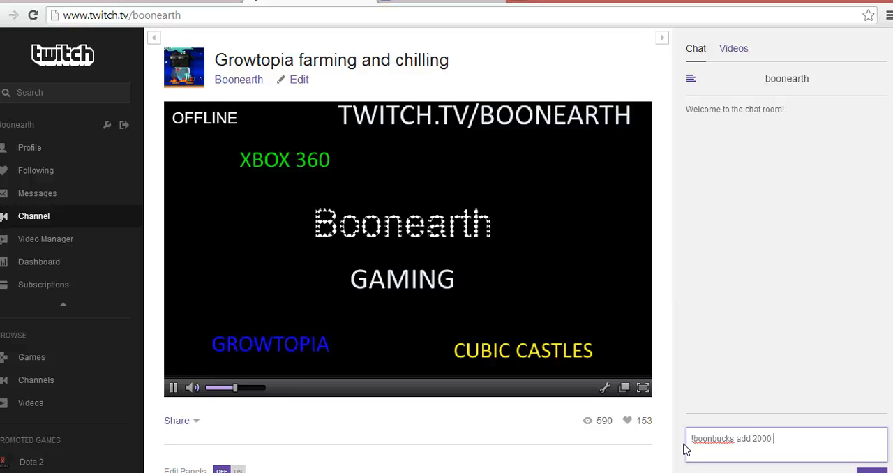
key(Return)
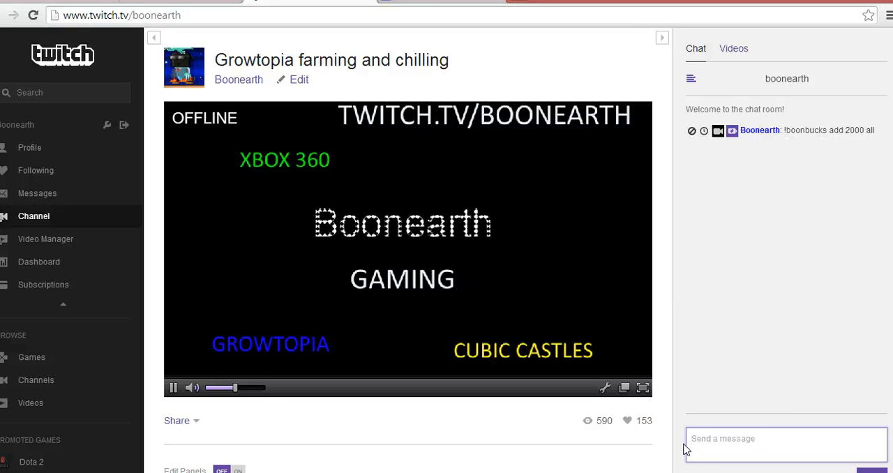
Check the viewer list and return to chat to see the bot's confirmation
click(691, 78)
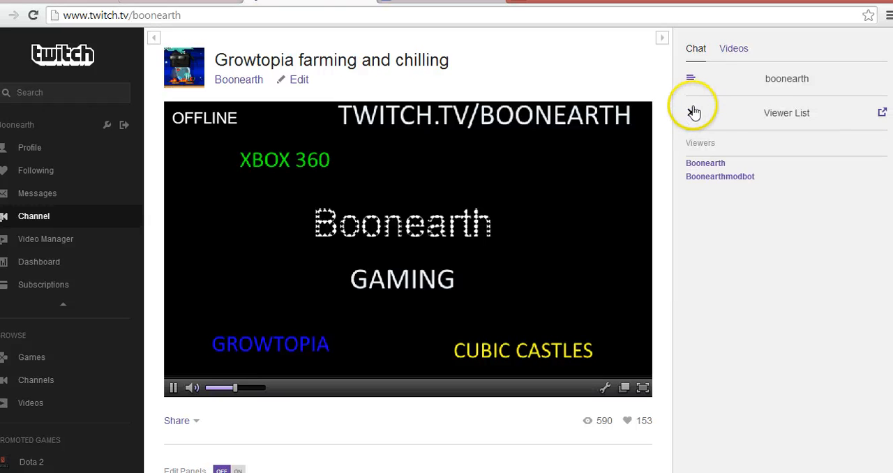
click(691, 112)
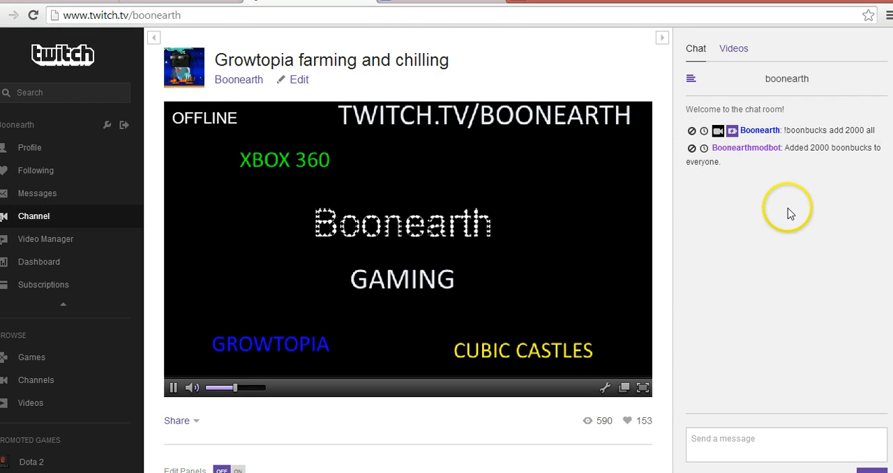
mouse_move(821, 152)
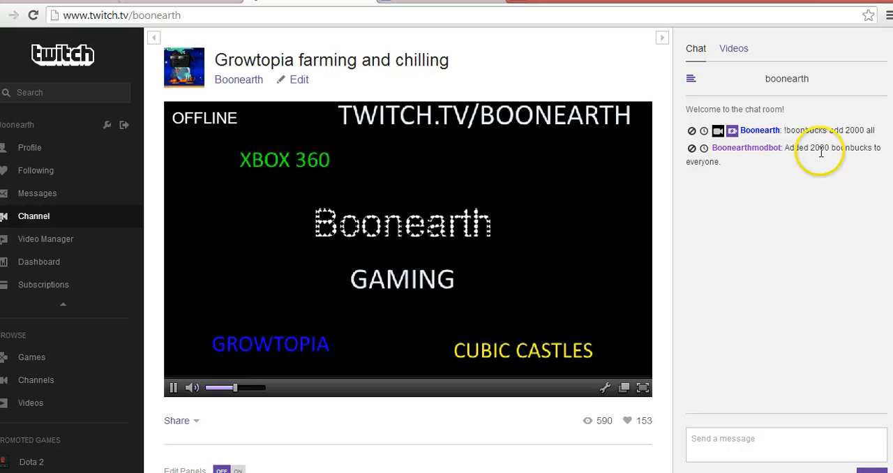